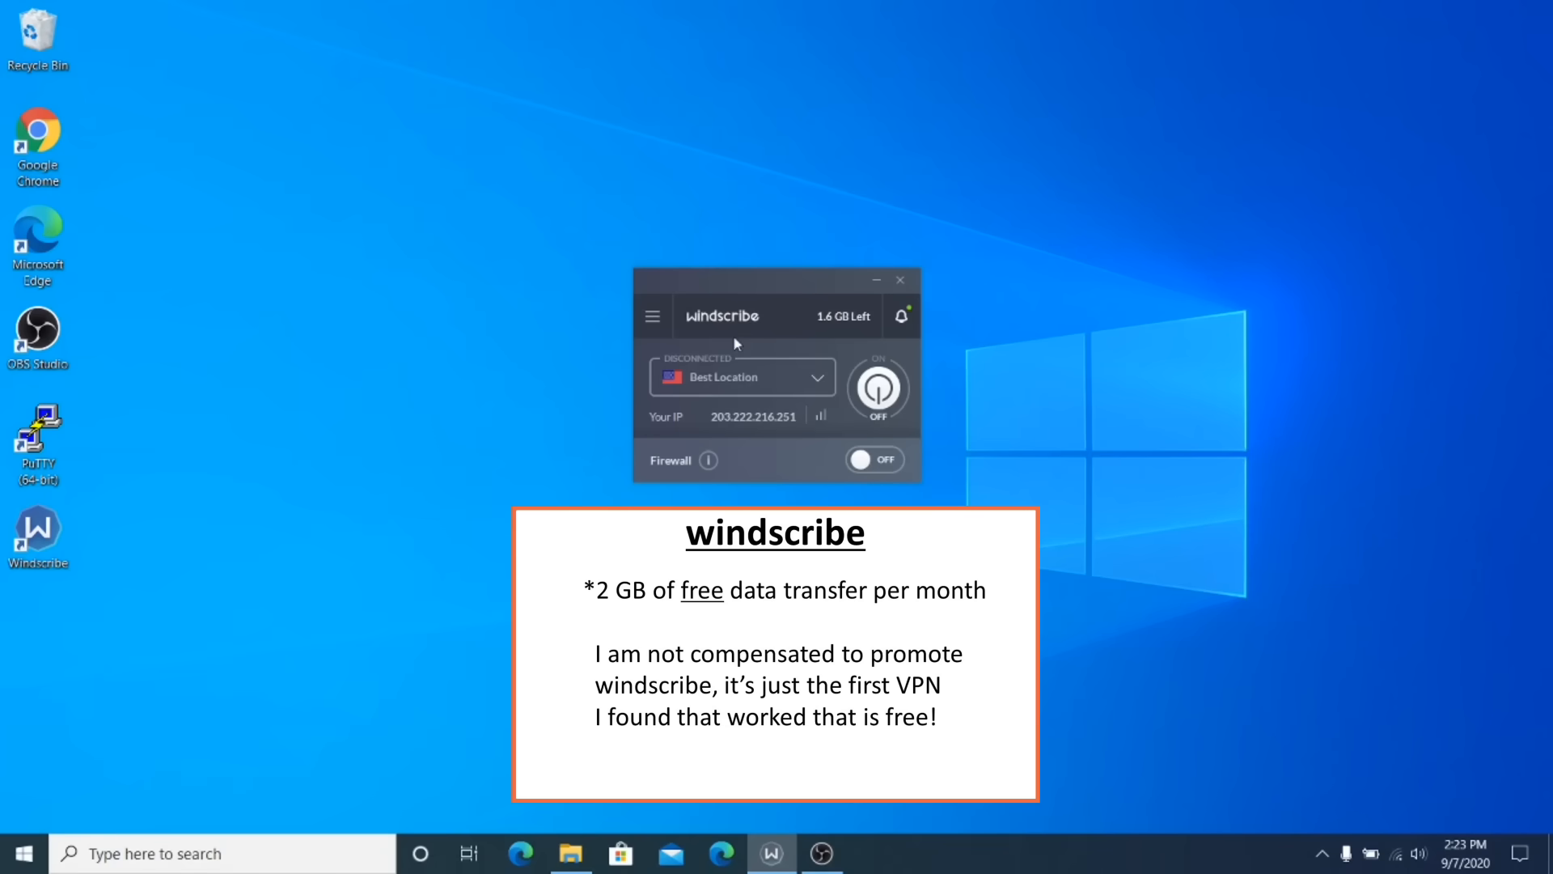
pyautogui.moveTo(780, 341)
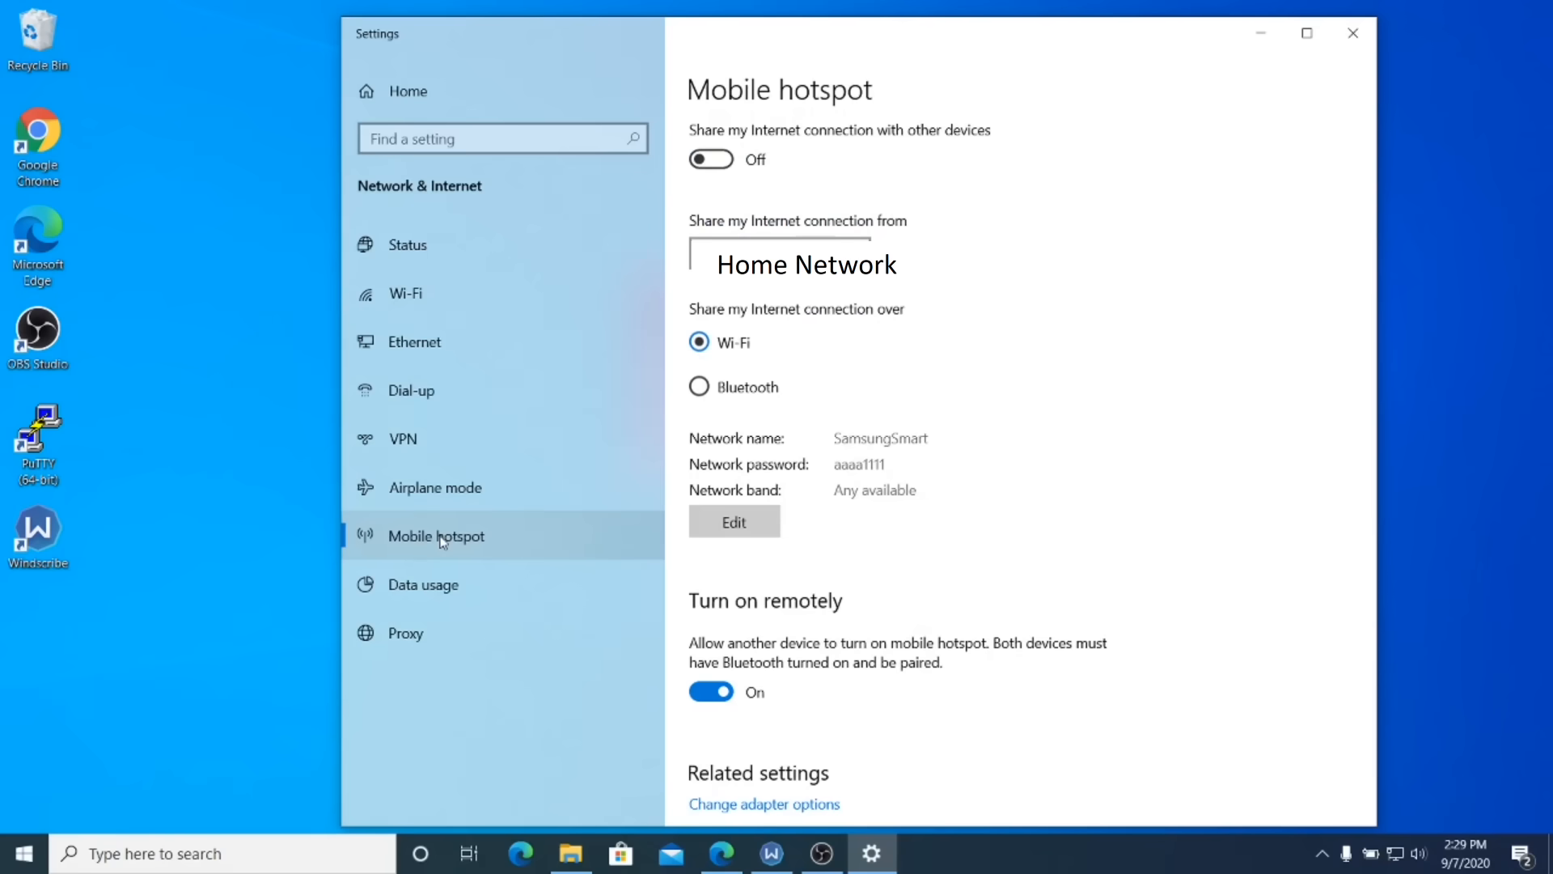
# - Go to the Mobile hotspot page under Network & Internet settings
pyautogui.click(711, 160)
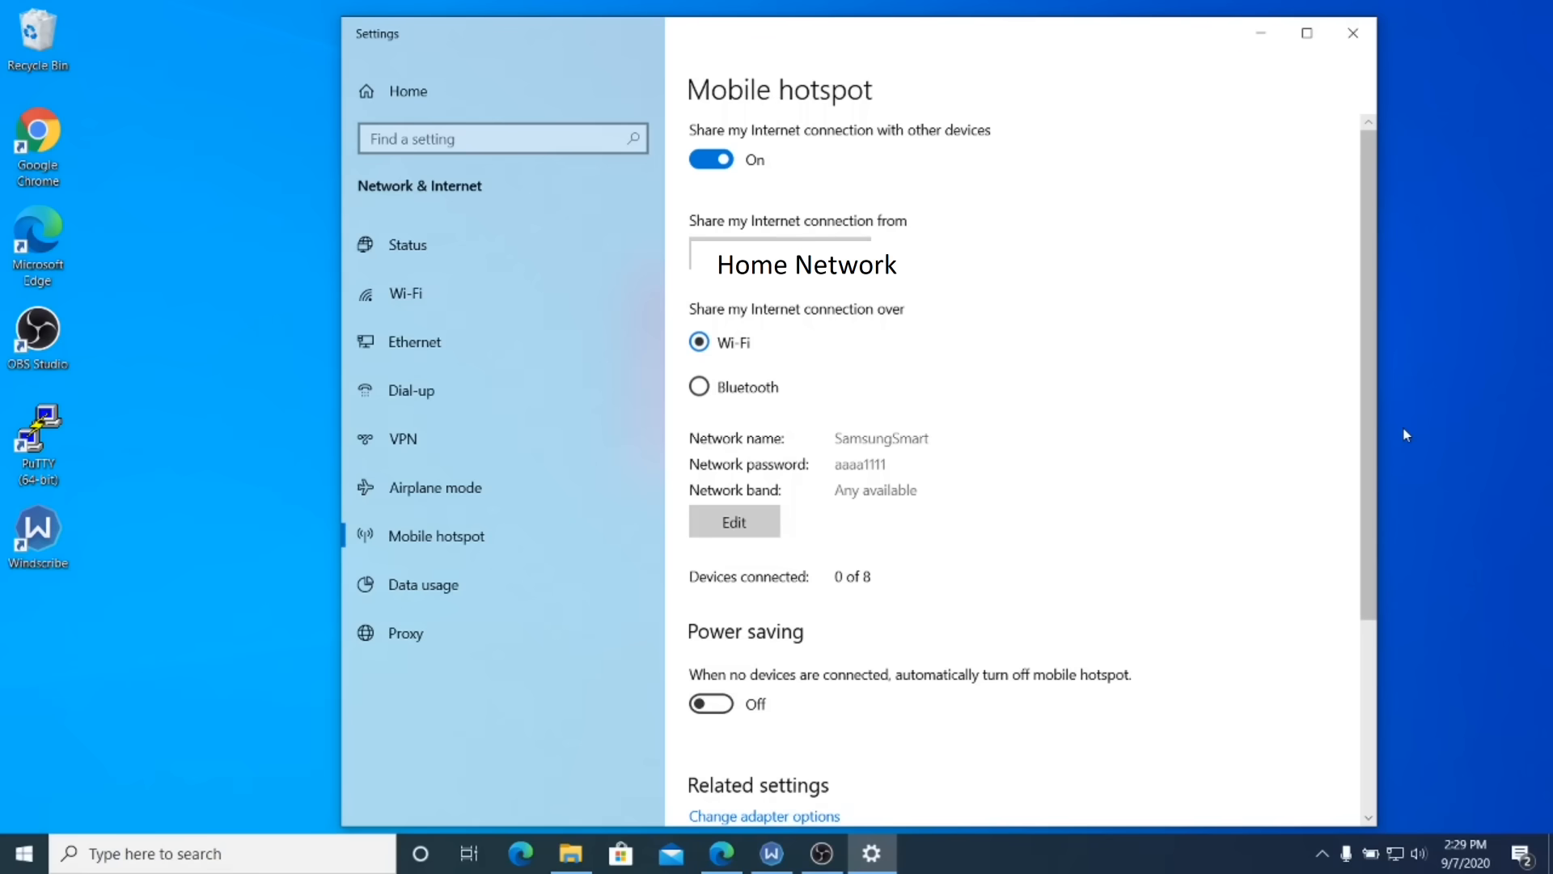
# - Open the taskbar network list to confirm the Windscribe VPN and SamsungSmart hotspot (0/8)
pyautogui.click(1395, 854)
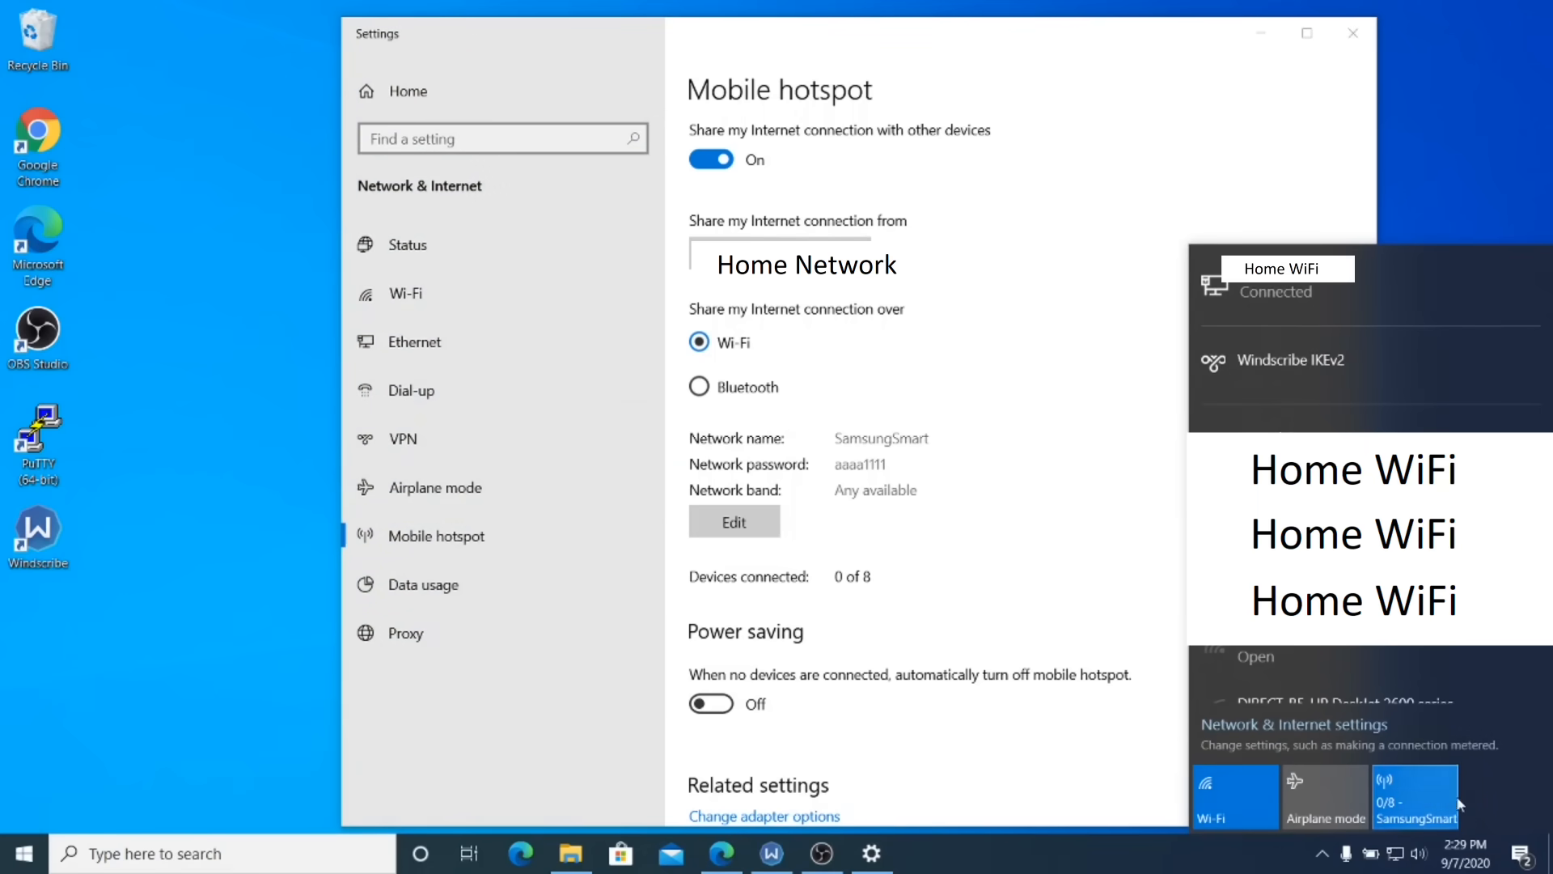